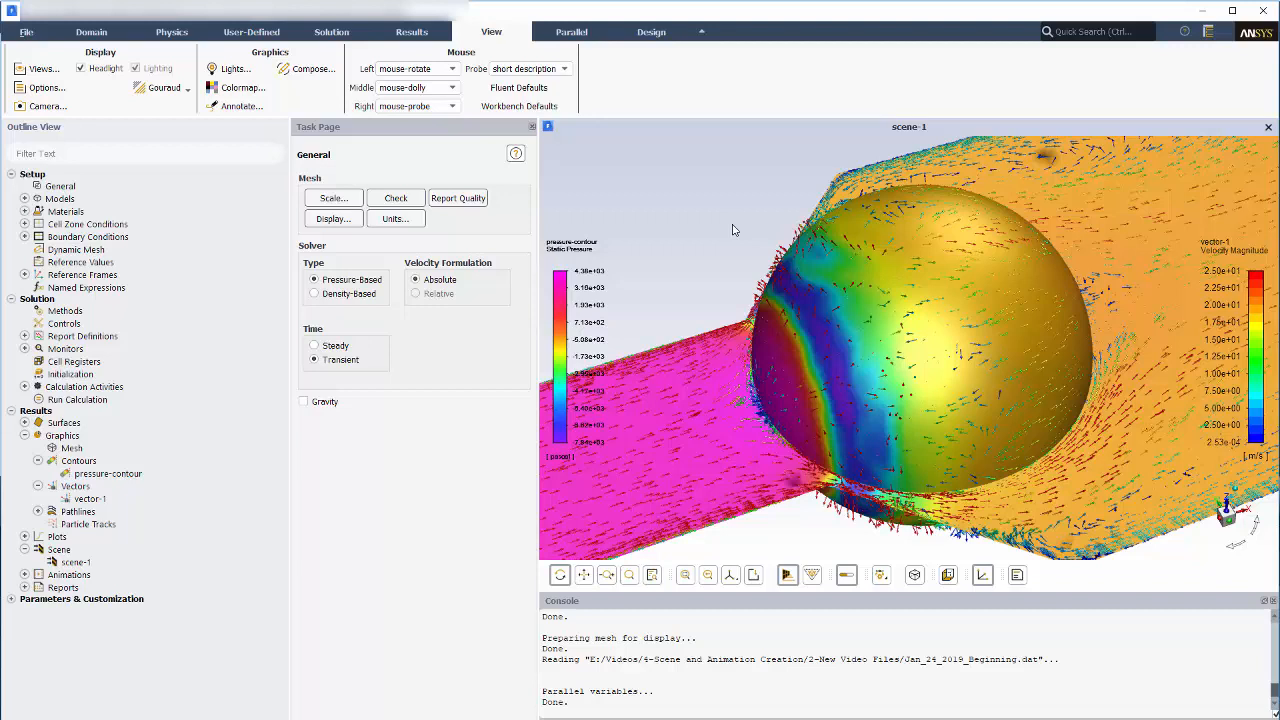
Start a new scene named velocity-vector-pressure-contour with the title 'velocity and pressure'.
click(88, 524)
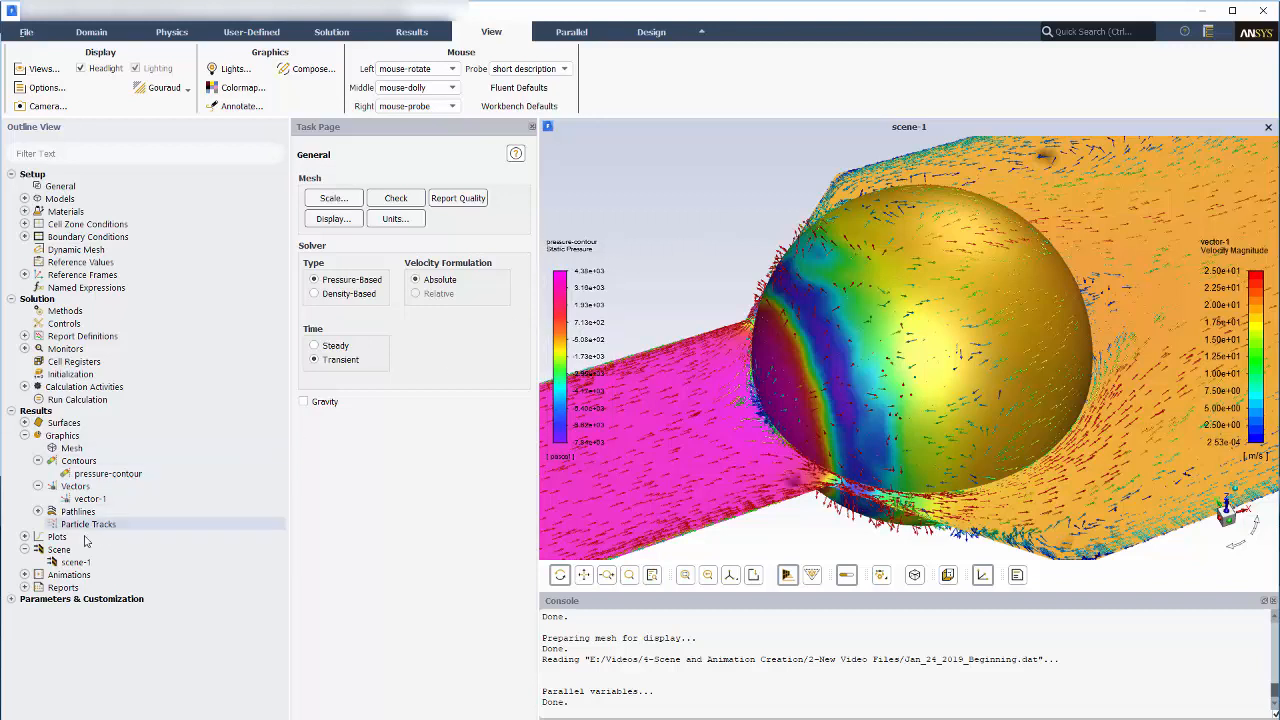
double_click(58, 548)
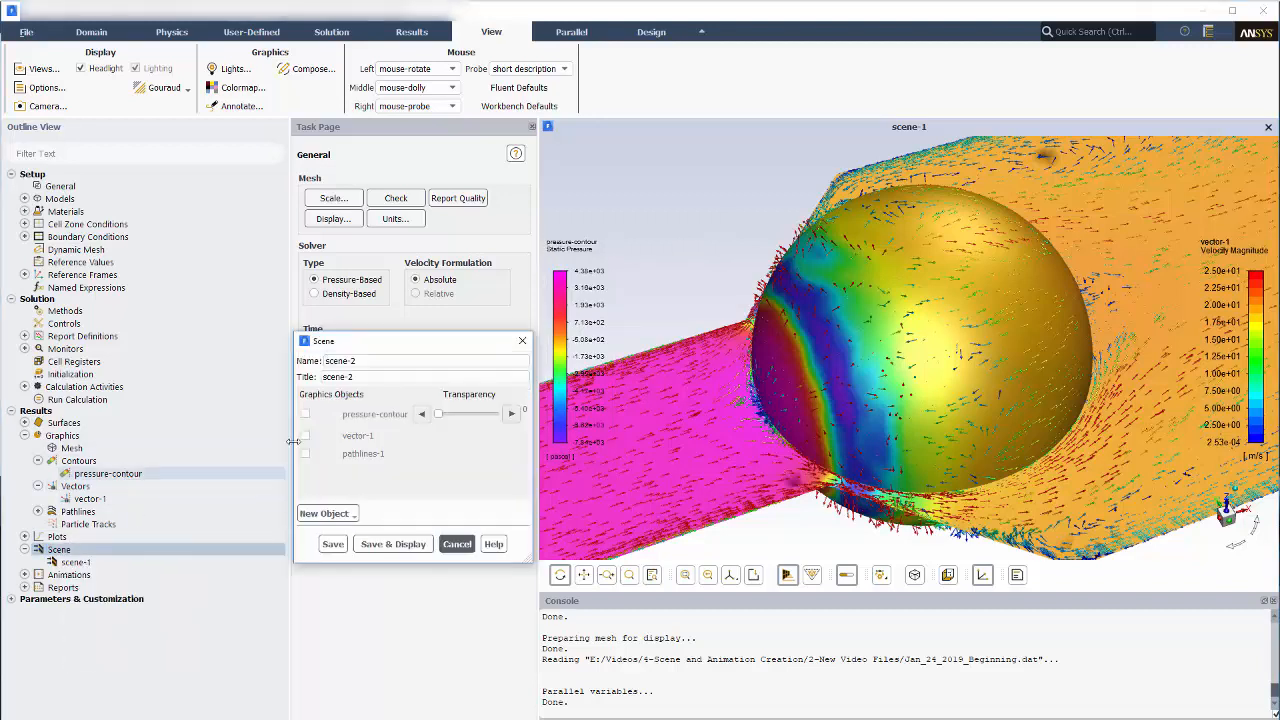
text(velocity-vector-pressure-contour)
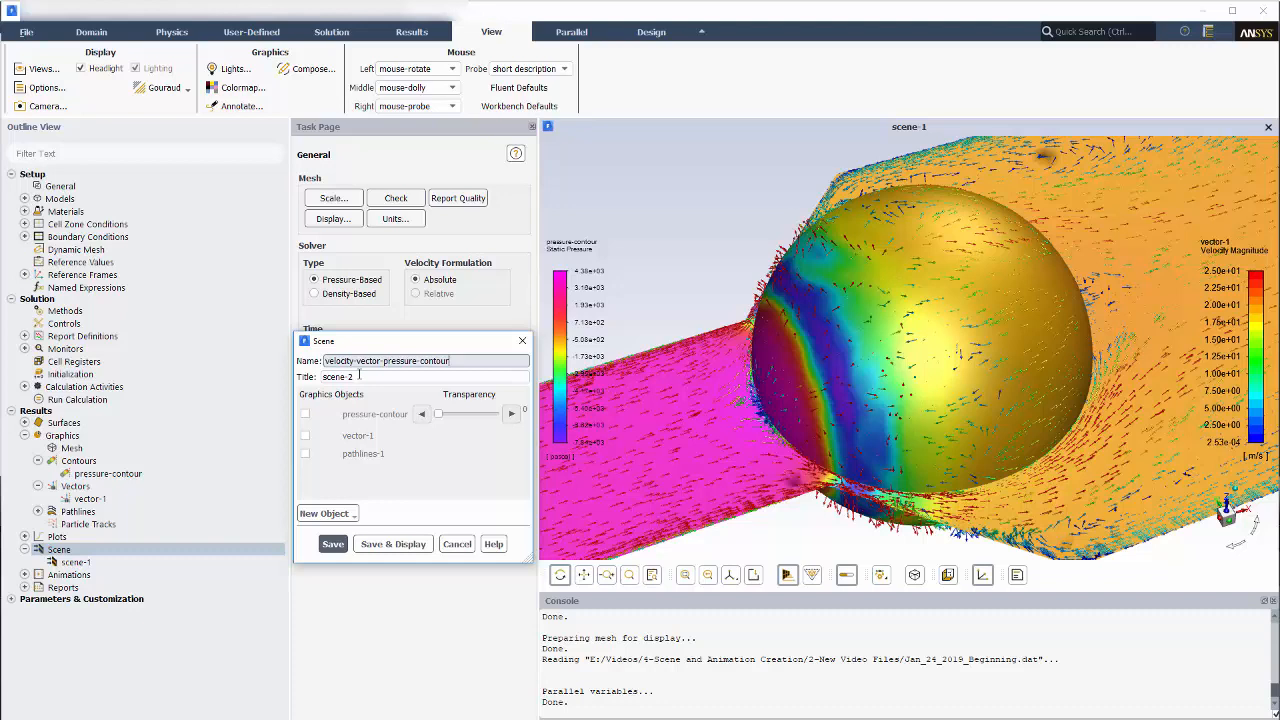
text(velocity)
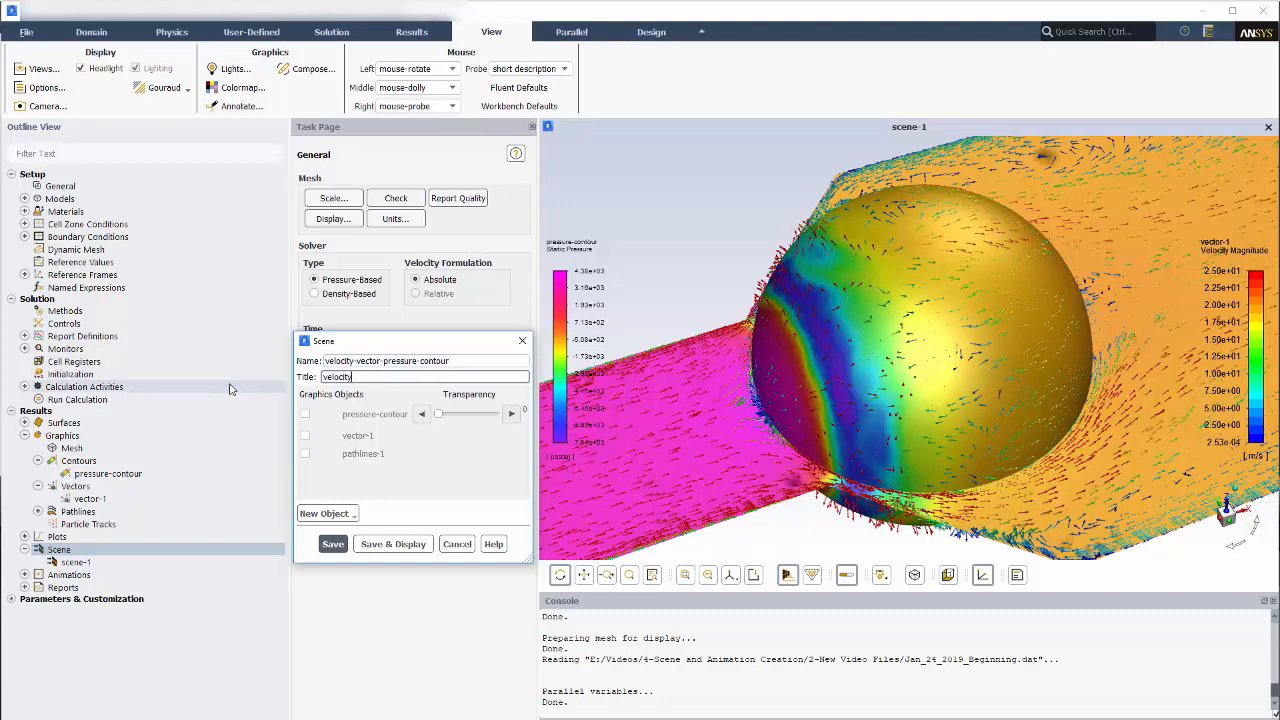
text(and pressure)
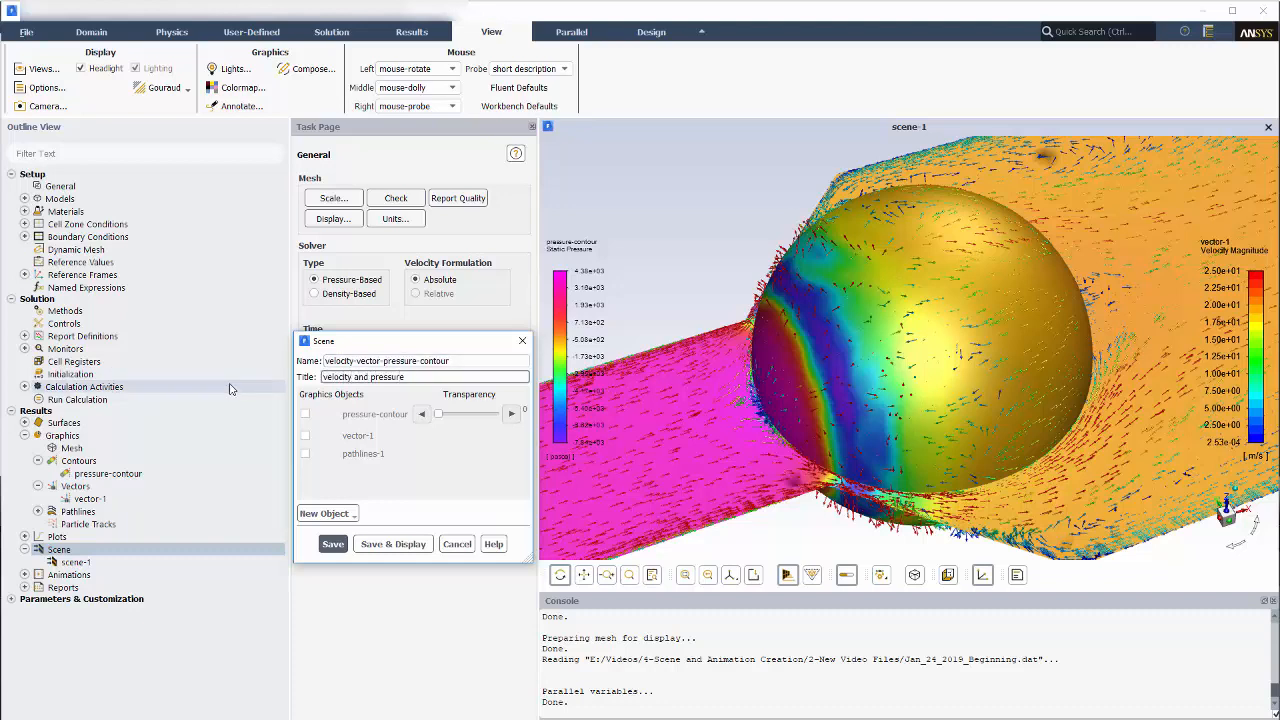
Include the pressure-contour and vector-1 velocity vectors in the scene.
click(304, 436)
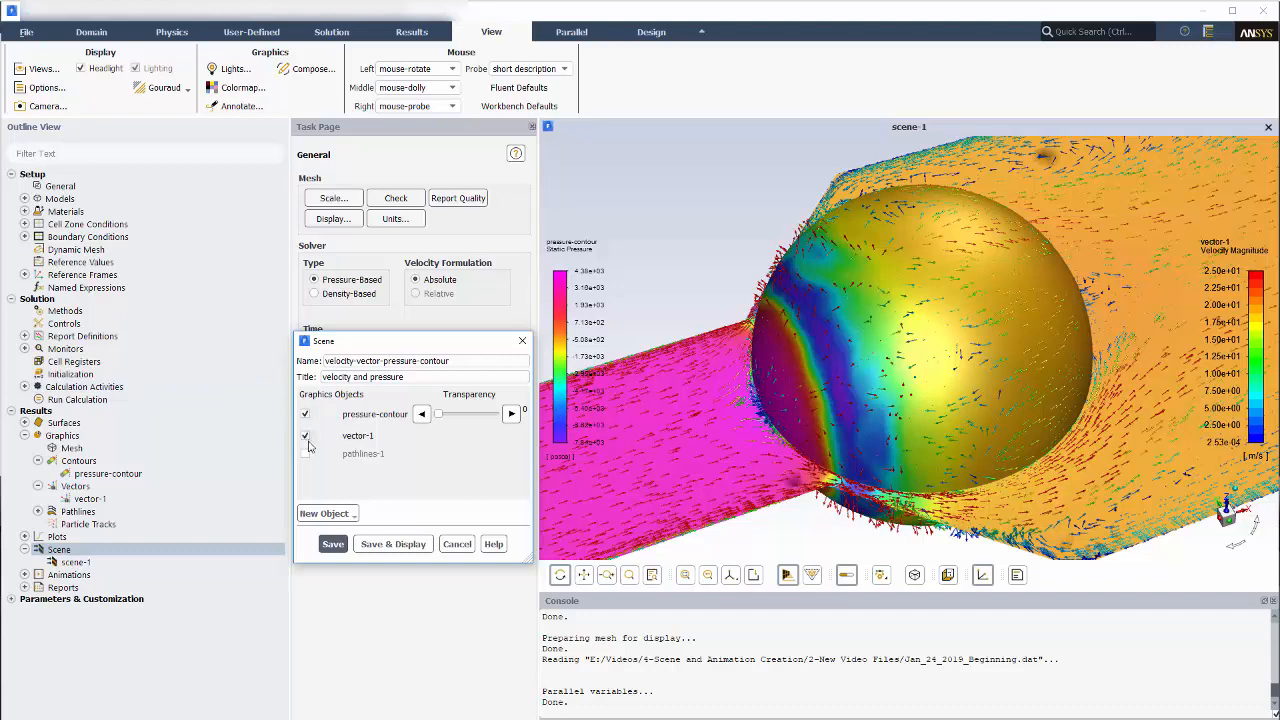
click(392, 544)
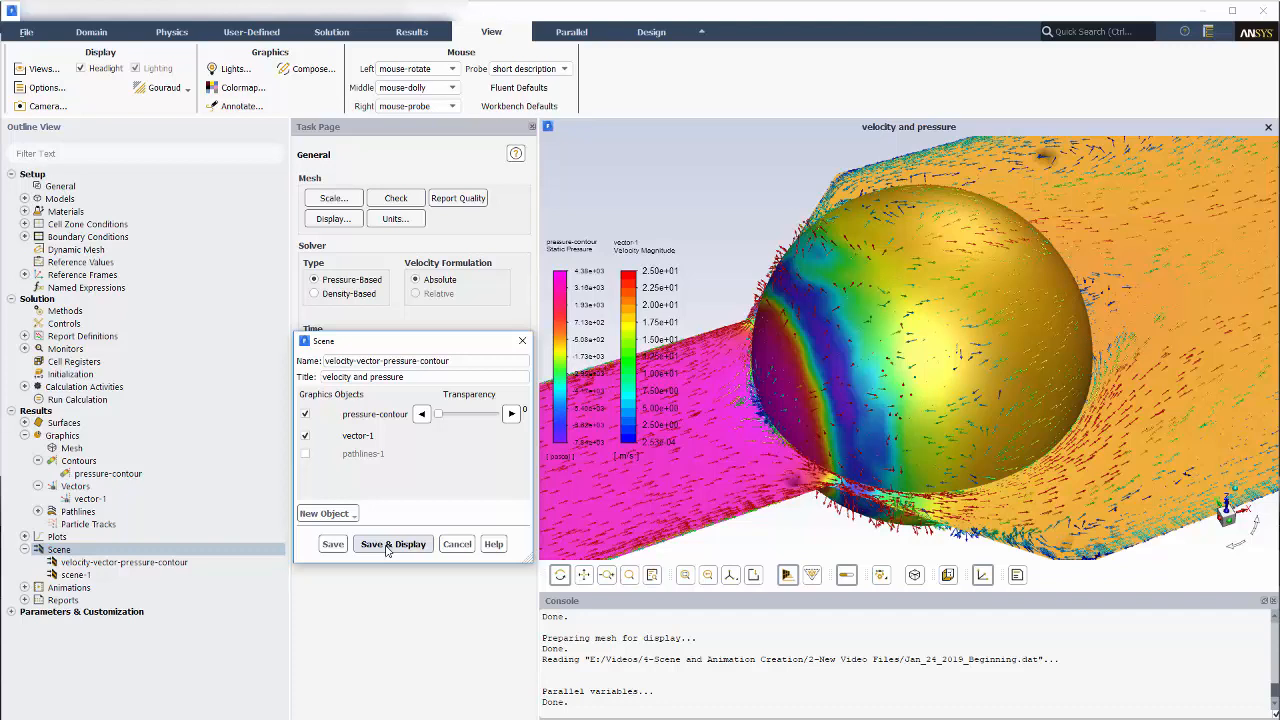
Add a new mesh object, mesh-1, to the scene and save/display it.
click(324, 512)
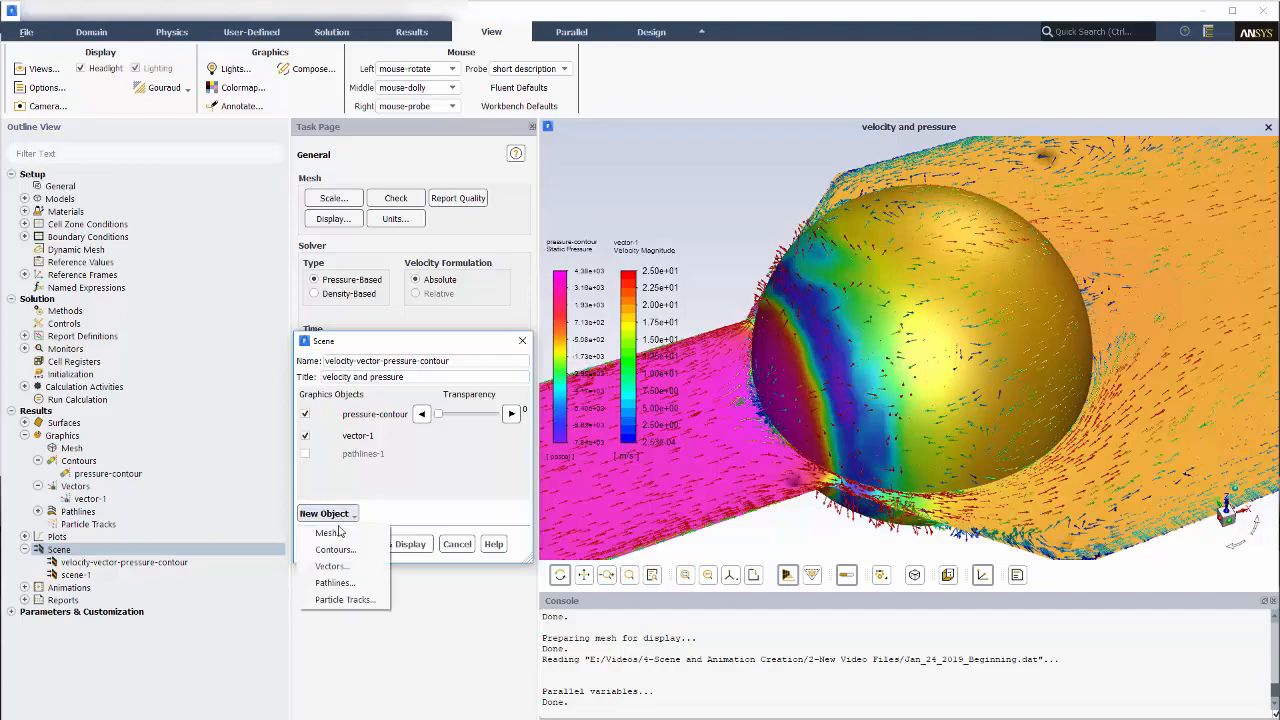
click(328, 532)
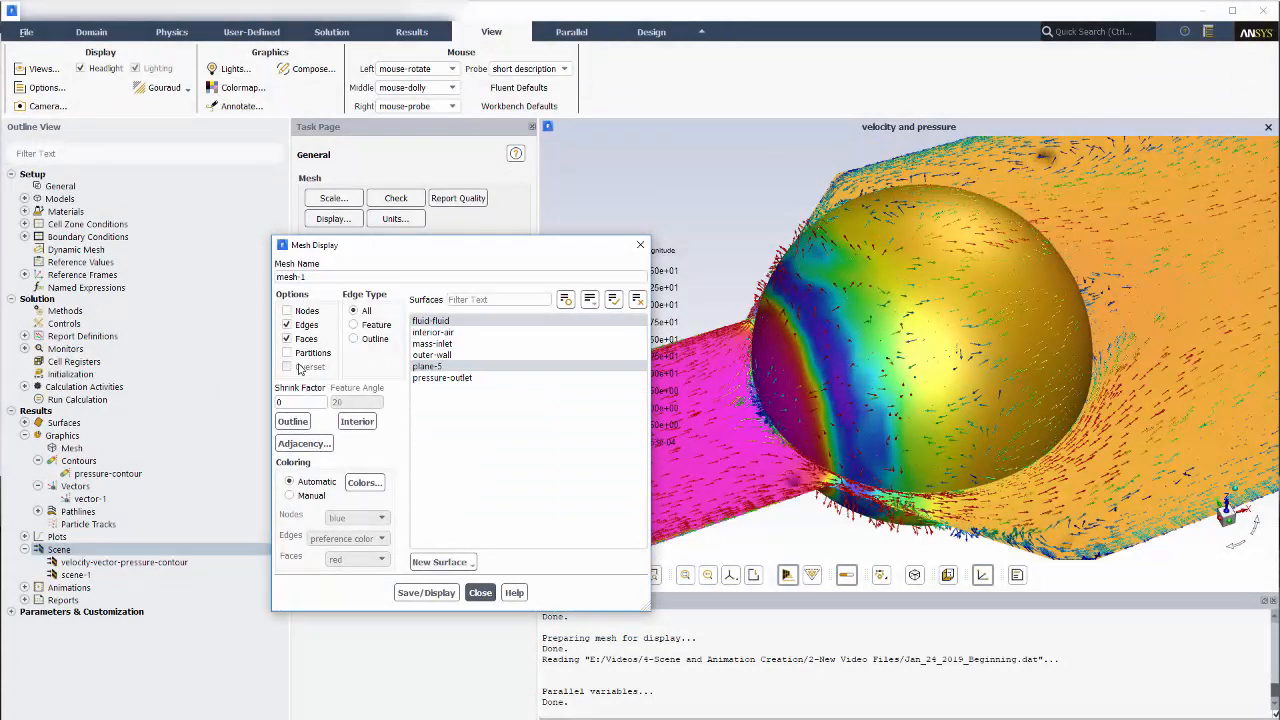
click(426, 592)
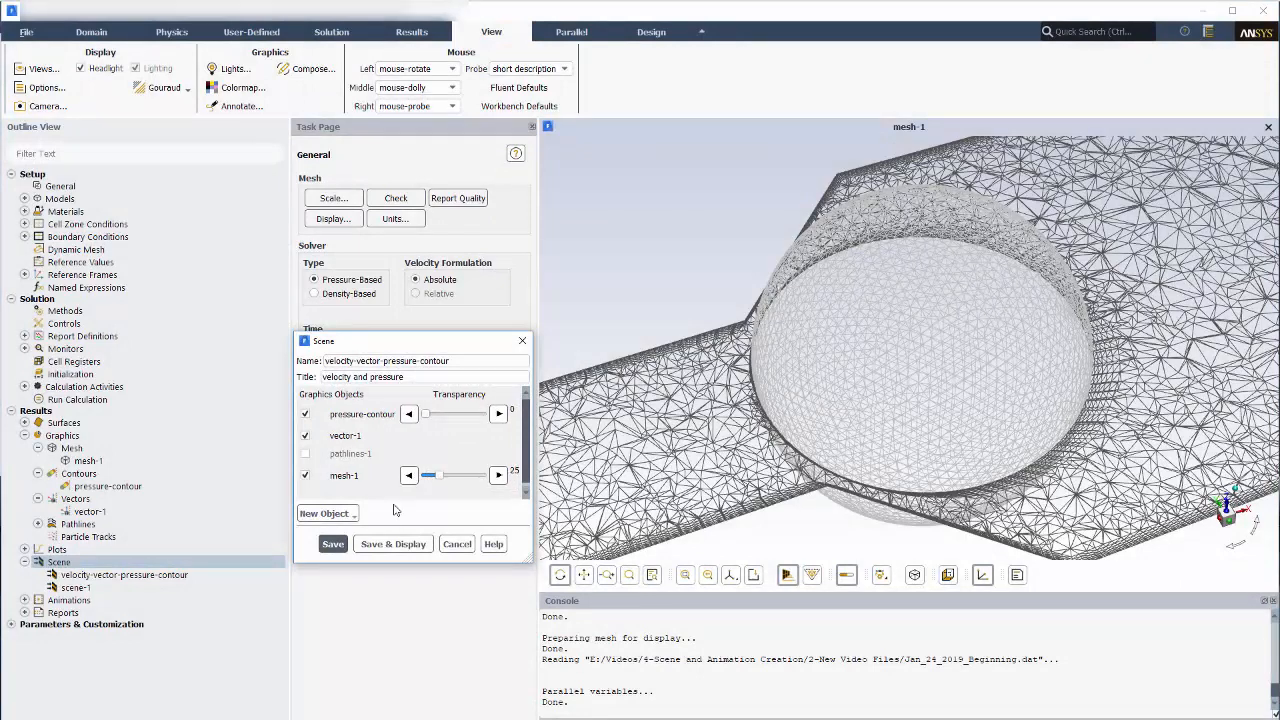
Save the combined velocity-vector-pressure-contour scene.
click(392, 544)
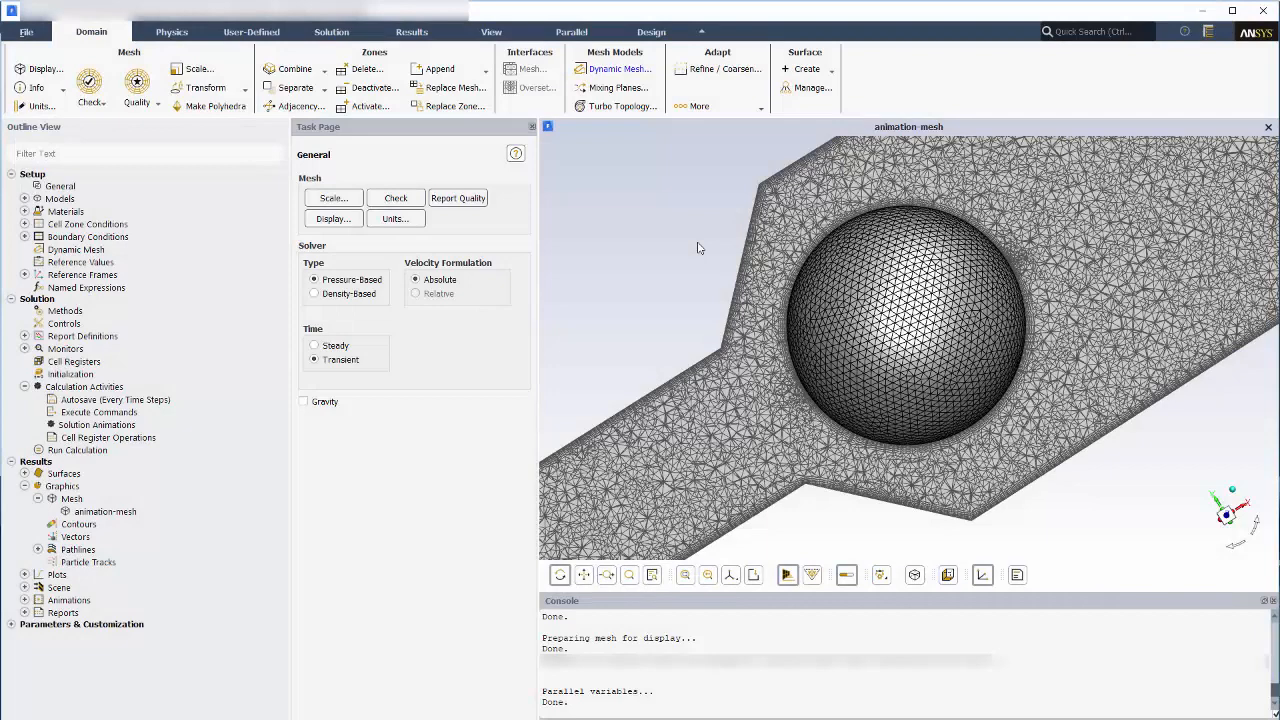
Begin a new solution animation definition from Solution > Activities.
click(332, 32)
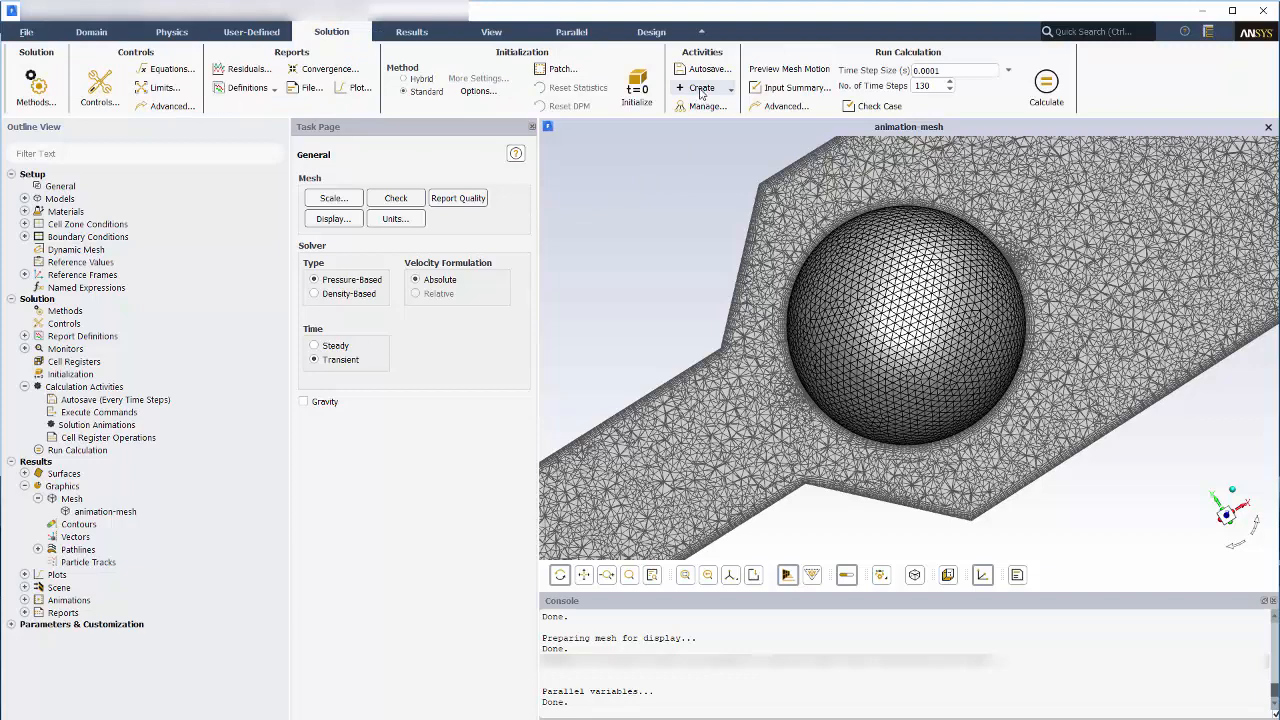
click(696, 88)
text(mesh-animation)
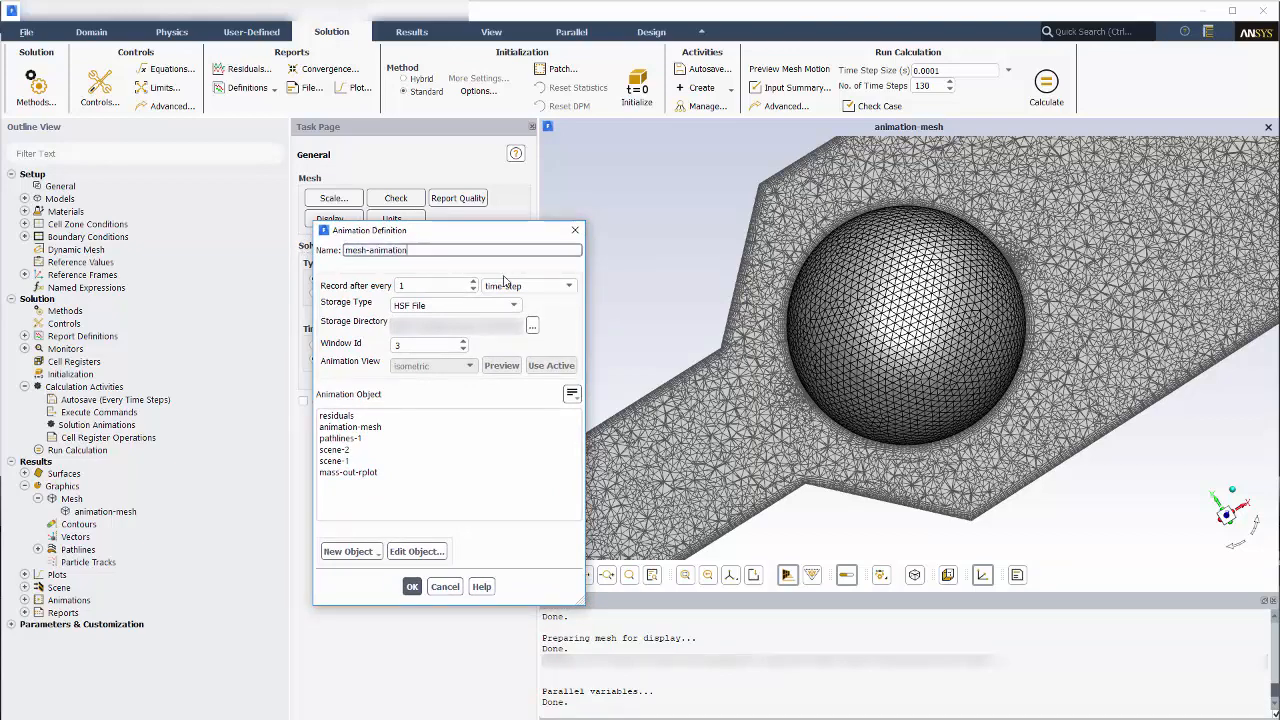
Record animation-mesh every 1 time step in window 4 using the active isometric view, and confirm.
click(570, 284)
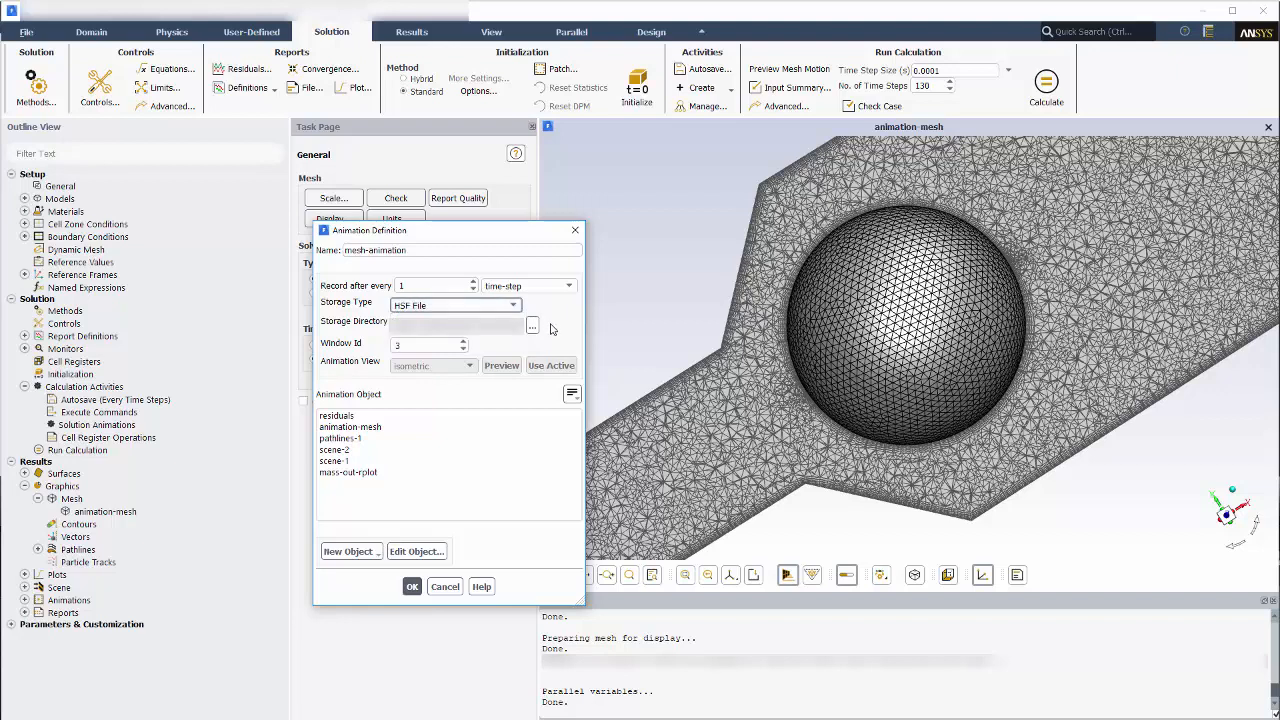
mouse_move(502, 354)
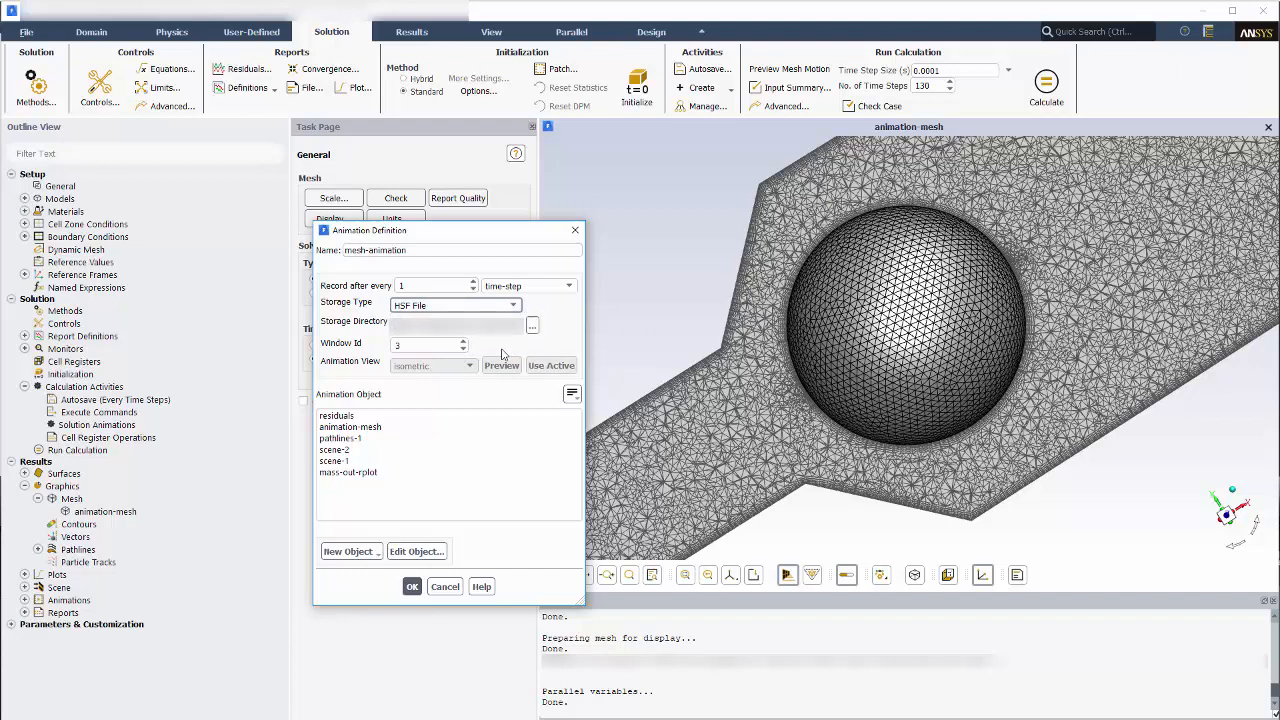
mouse_move(496, 356)
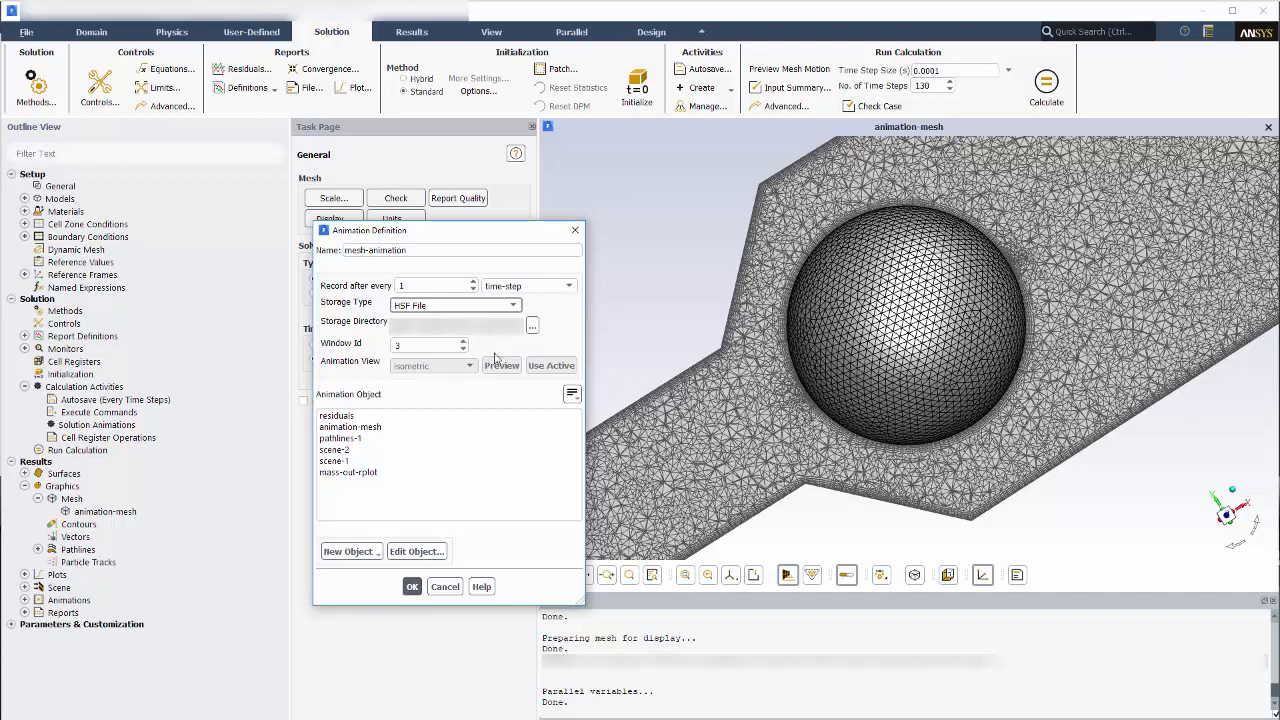
mouse_move(418, 404)
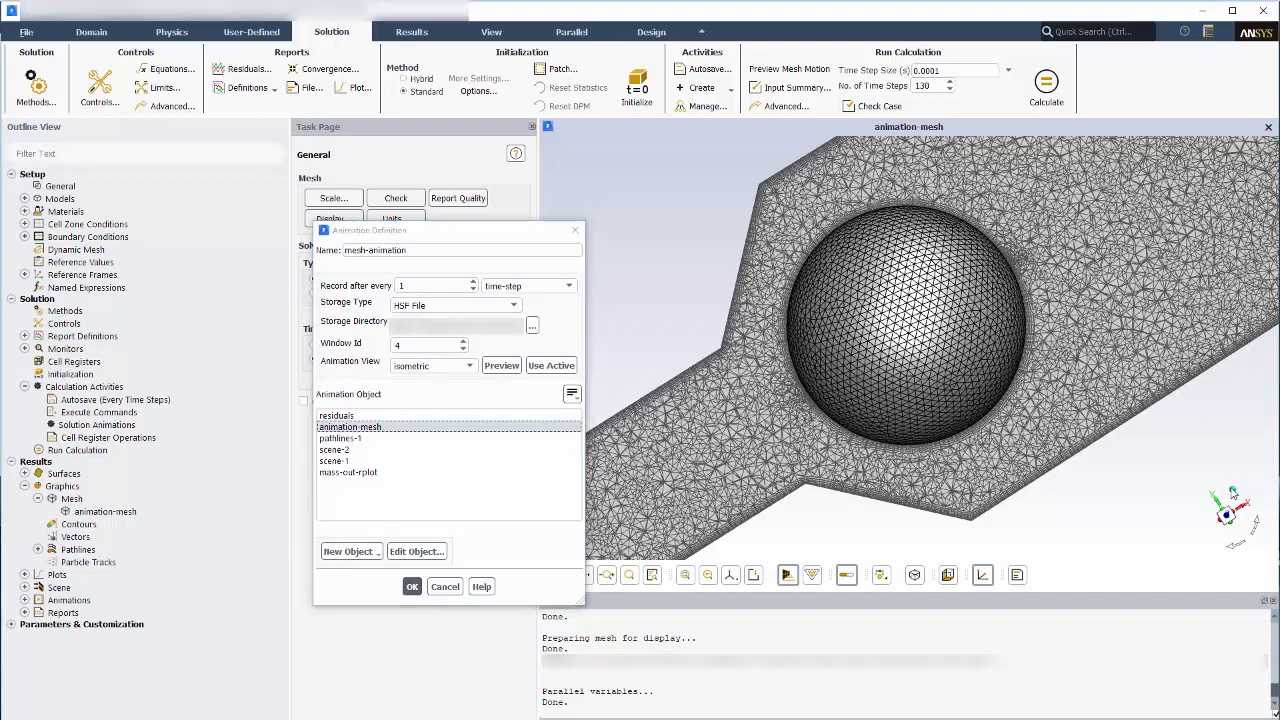
click(552, 364)
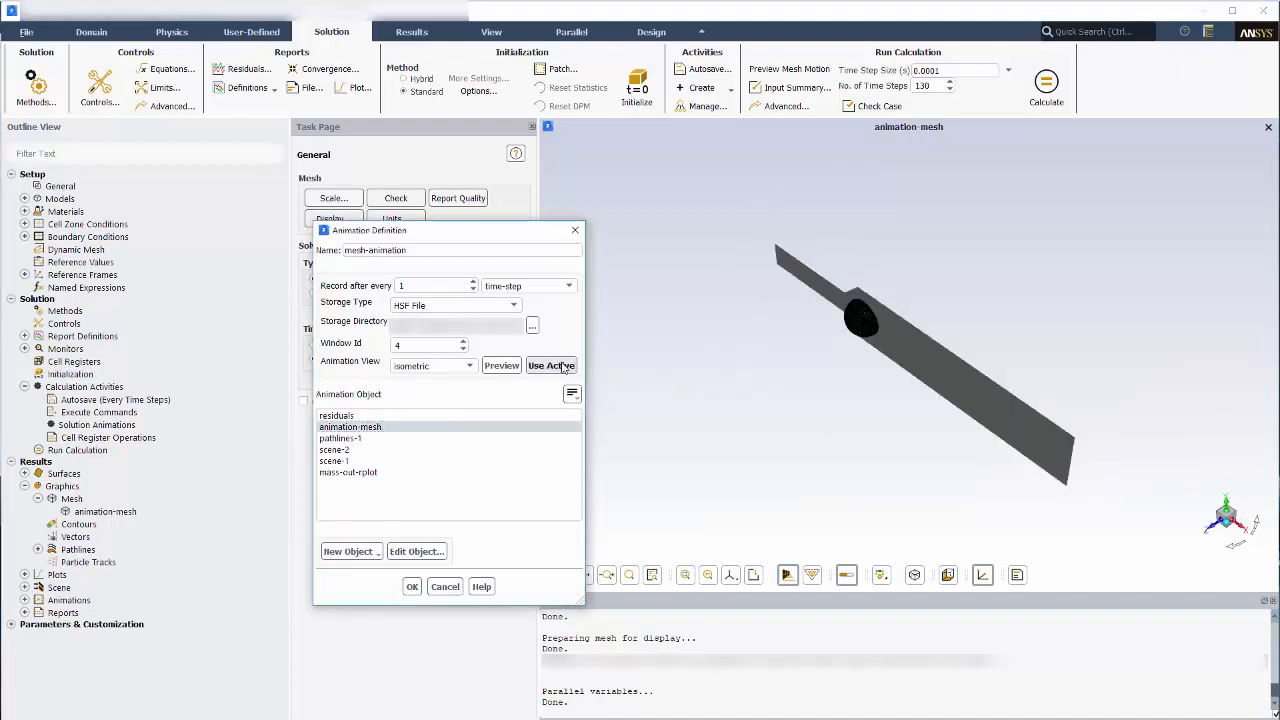
click(552, 364)
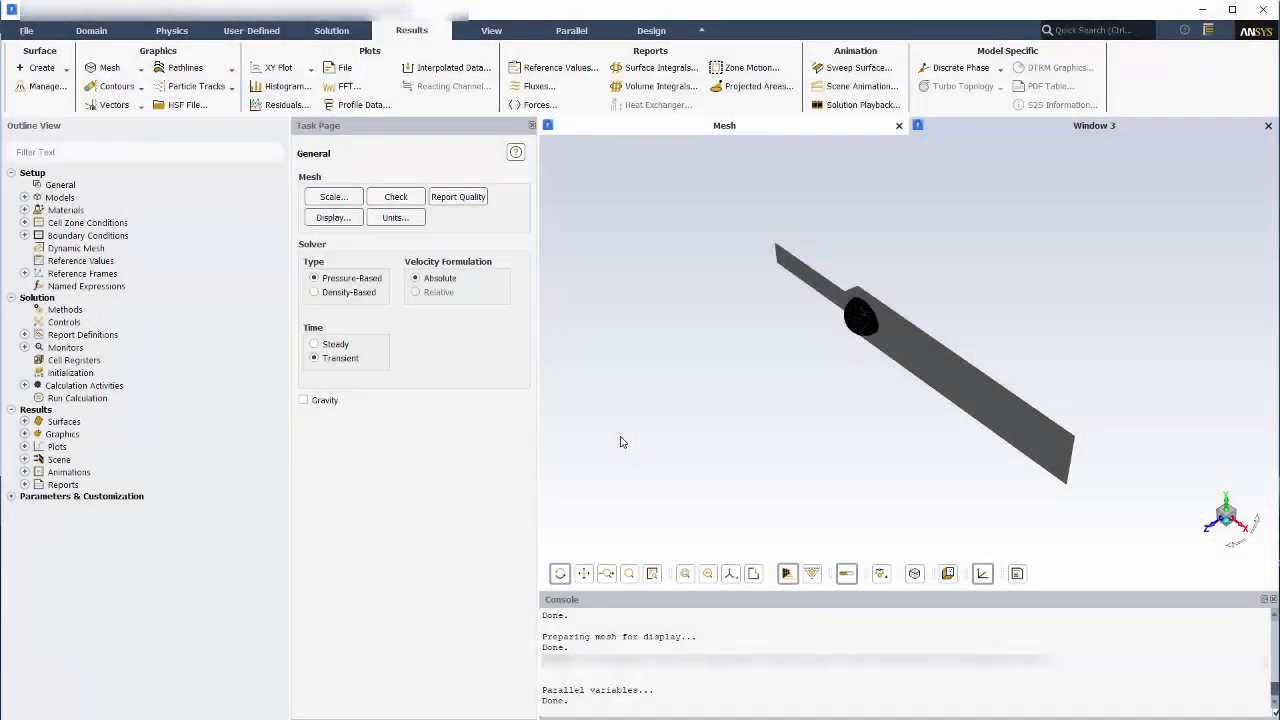
mouse_move(852, 116)
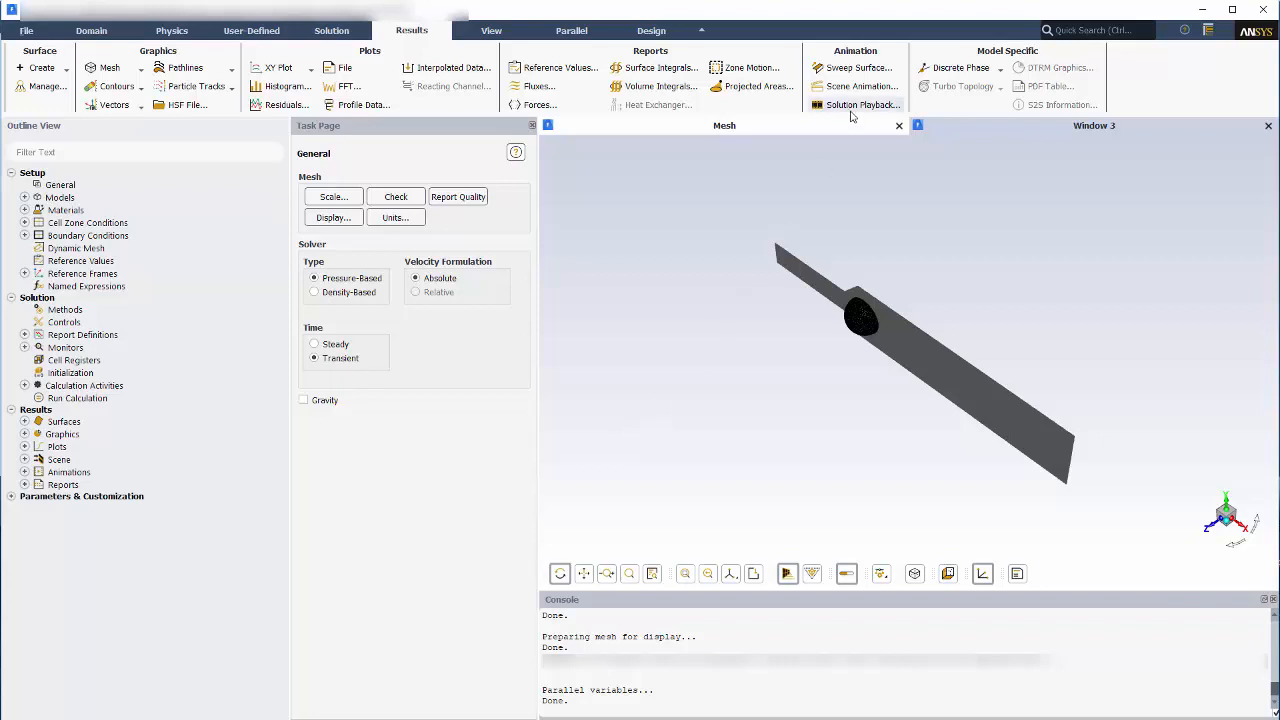
Play back mesh-animation in Solution Playback, adjusting replay speed and frame increment.
click(864, 104)
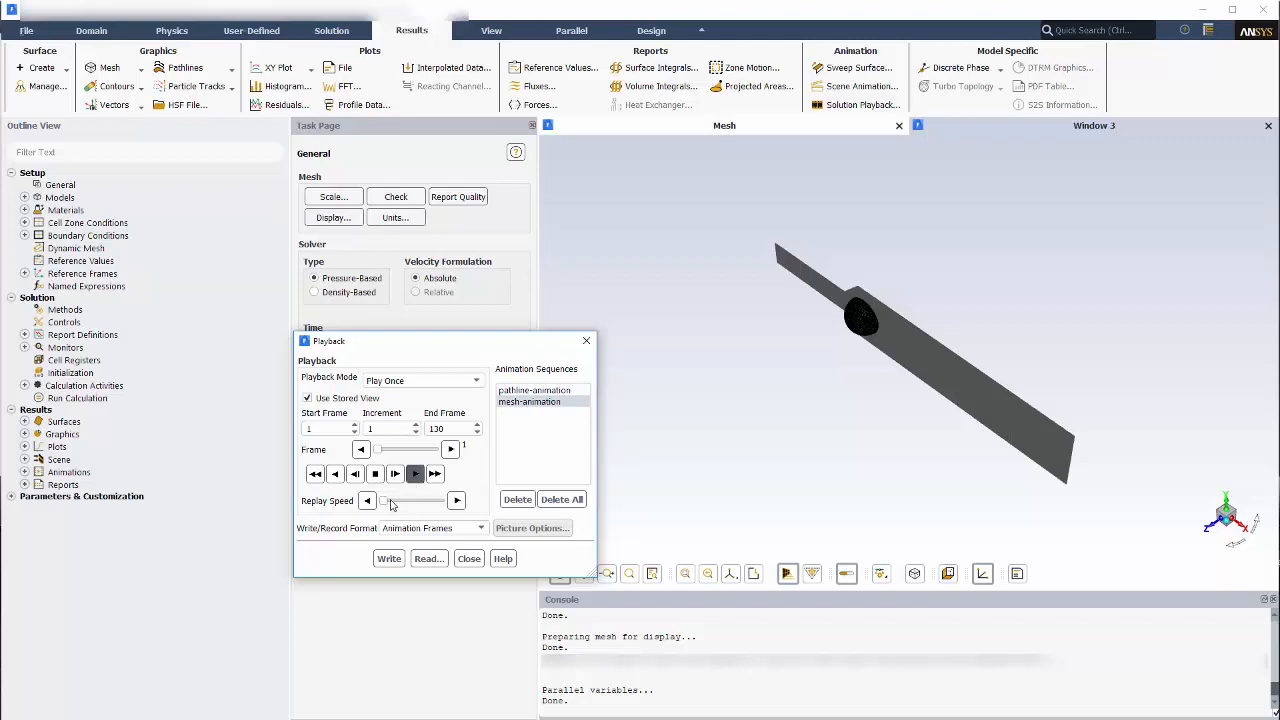
drag(380, 500, 428, 500)
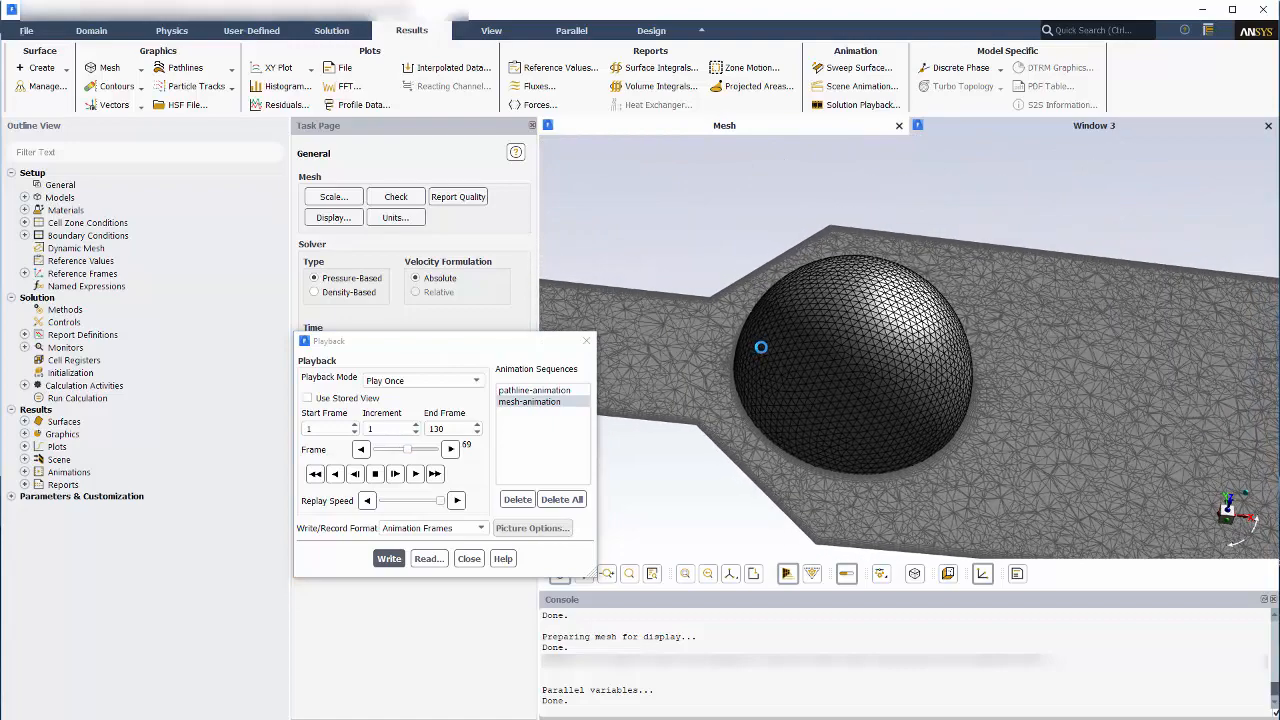
click(376, 472)
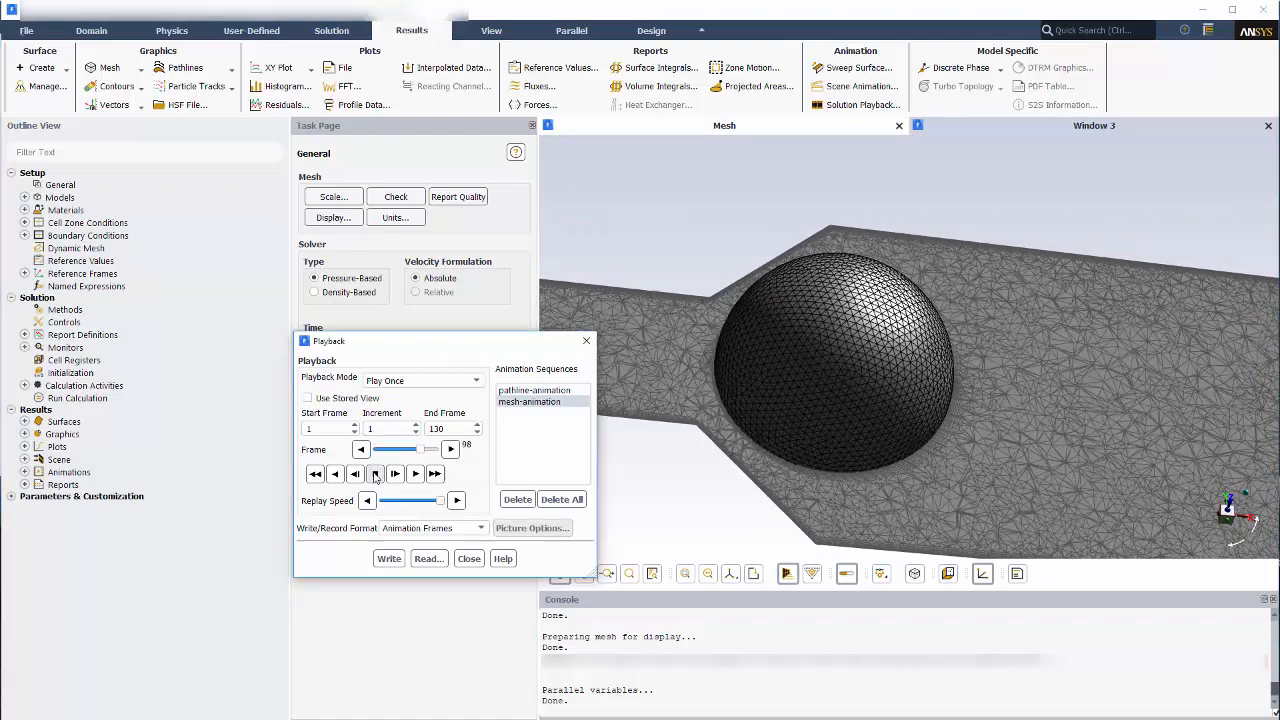
click(376, 474)
text(7)
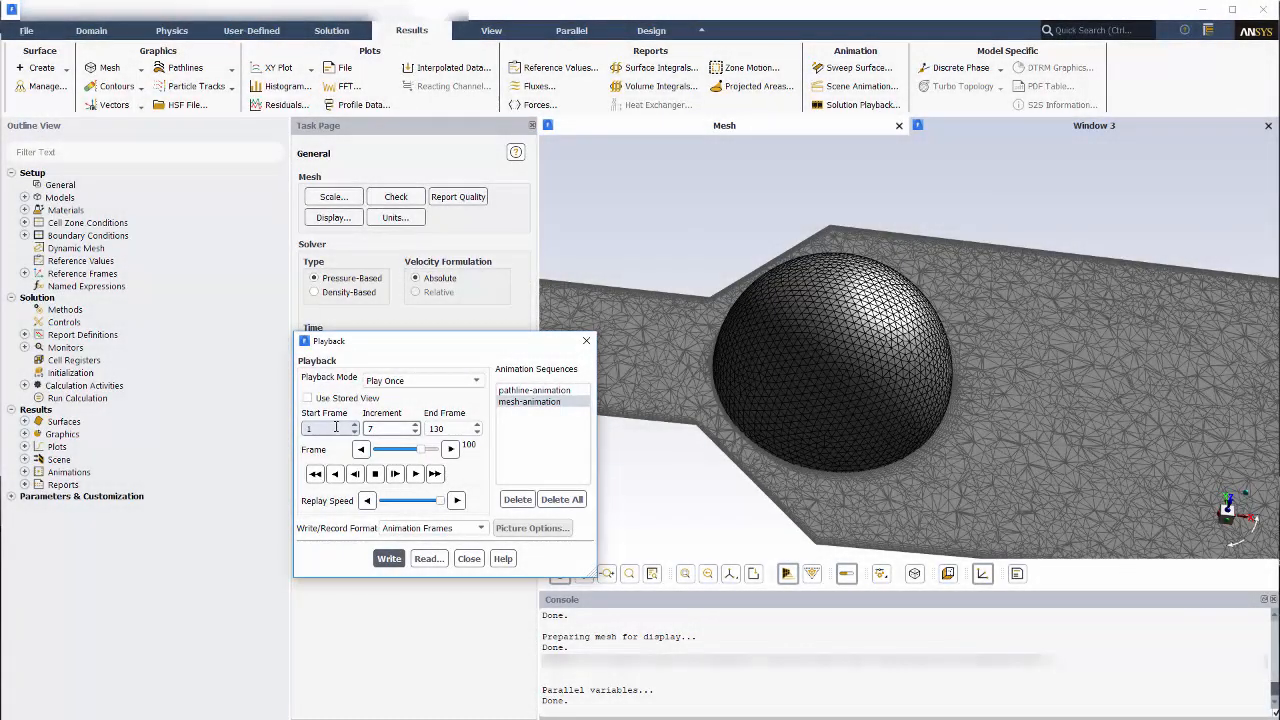
click(436, 472)
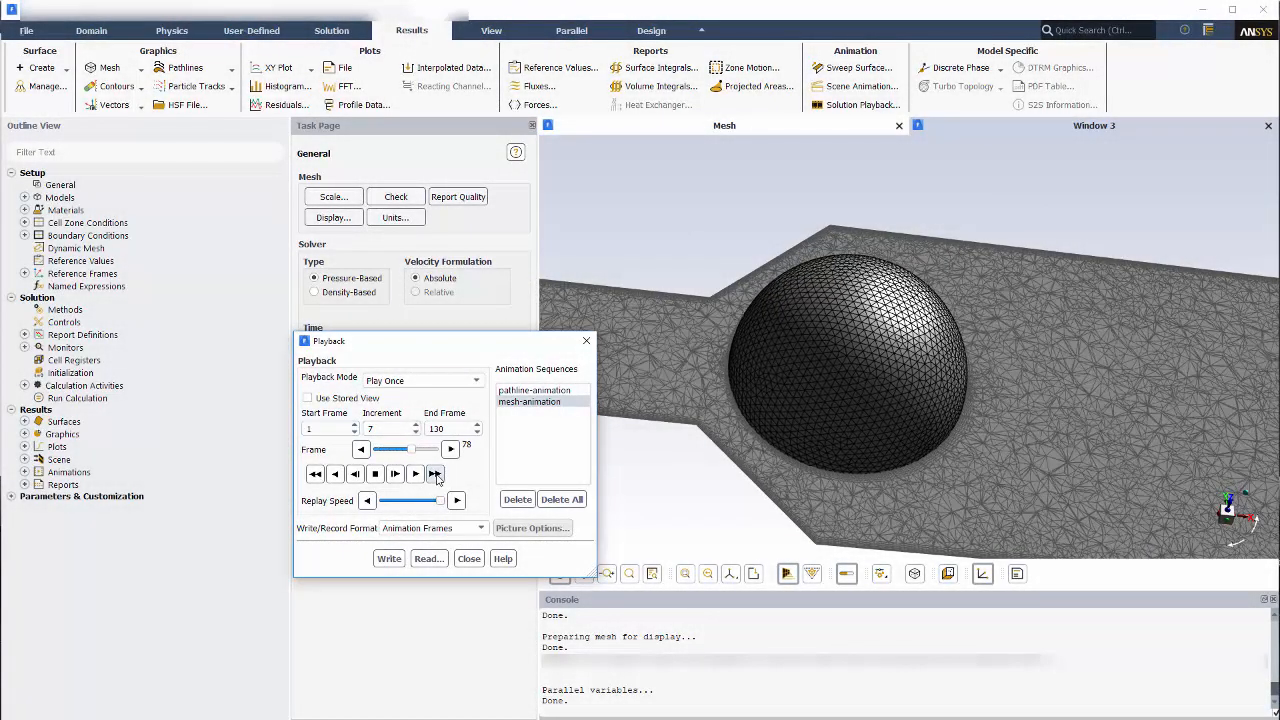